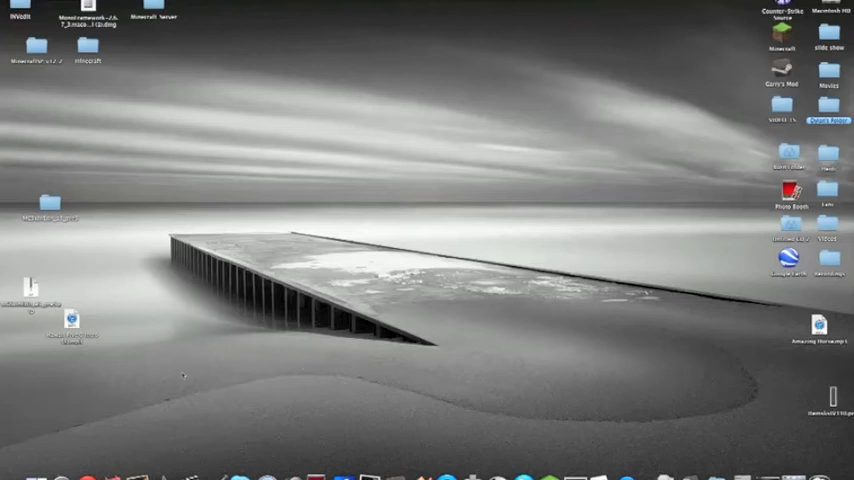
{"action": "mouse_move", "coordinate": [292, 348]}
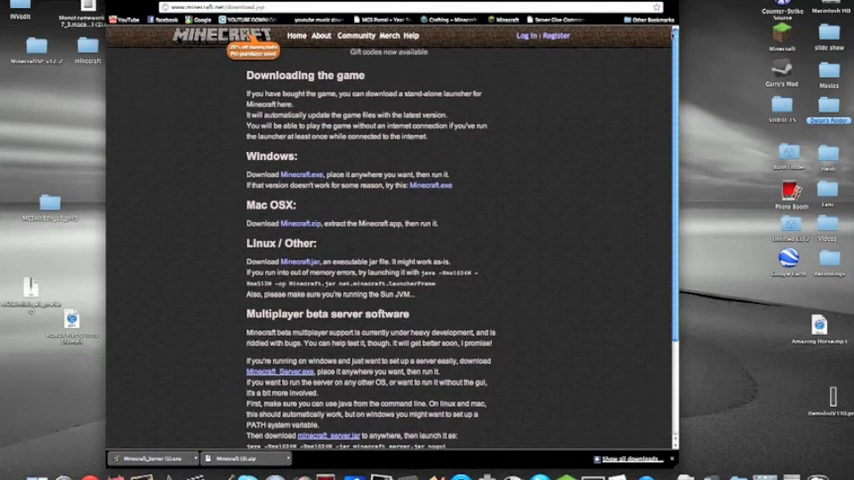
Scroll to the multiplayer server software and download minecraft_server.jar
{"action": "scroll", "scroll_direction": "down", "scroll_amount": 3}
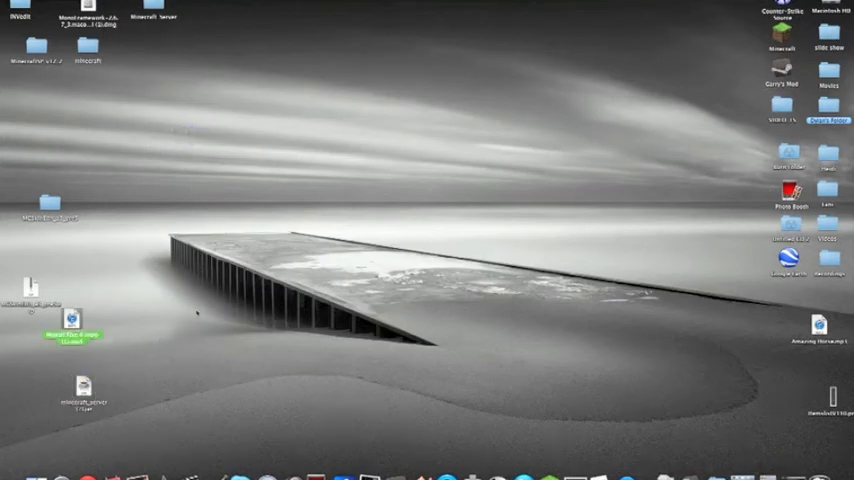
Create a new desktop folder named Minecraft_Server
{"action": "right_click", "coordinate": [284, 240]}
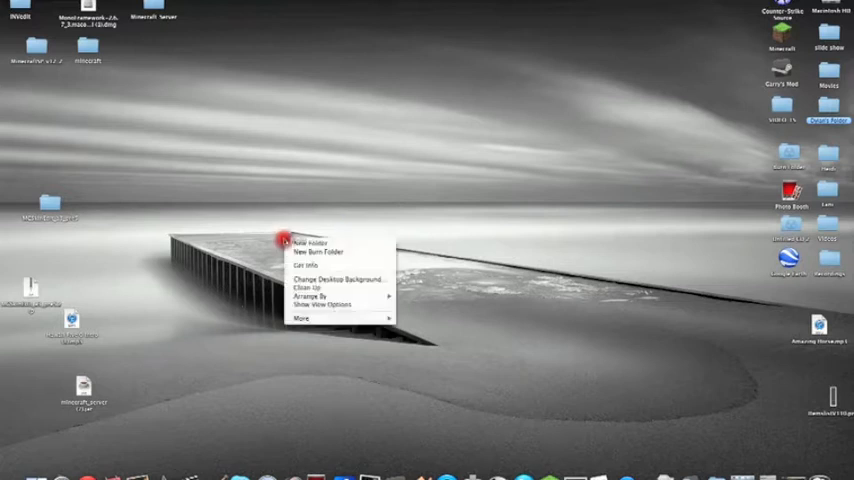
{"action": "left_click", "coordinate": [308, 244]}
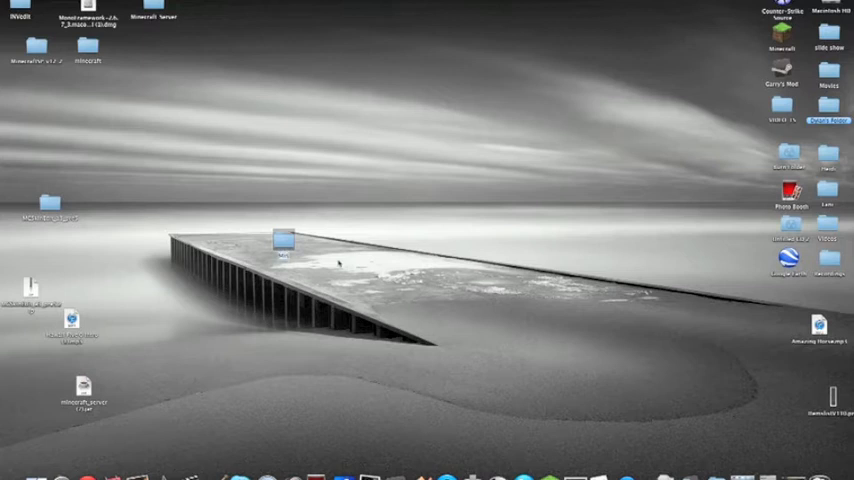
{"action": "left_click", "coordinate": [284, 242]}
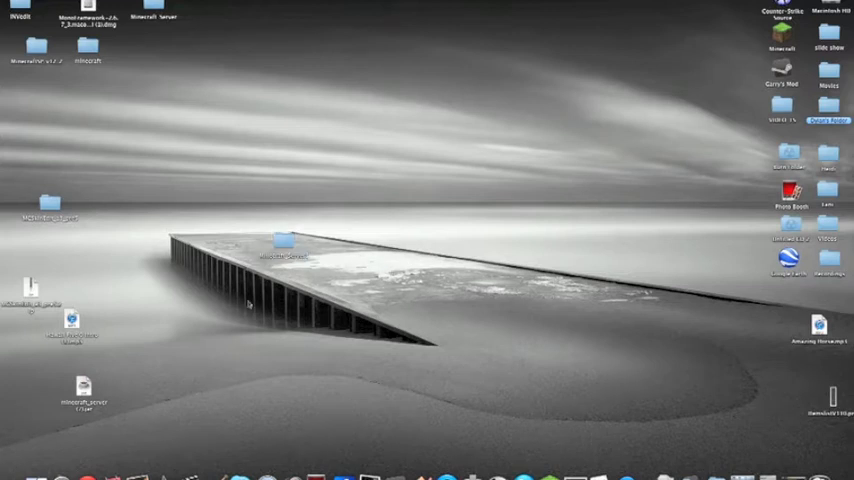
Put minecraft_server.jar in the folder and check its contents in Finder
{"action": "left_click", "coordinate": [284, 244]}
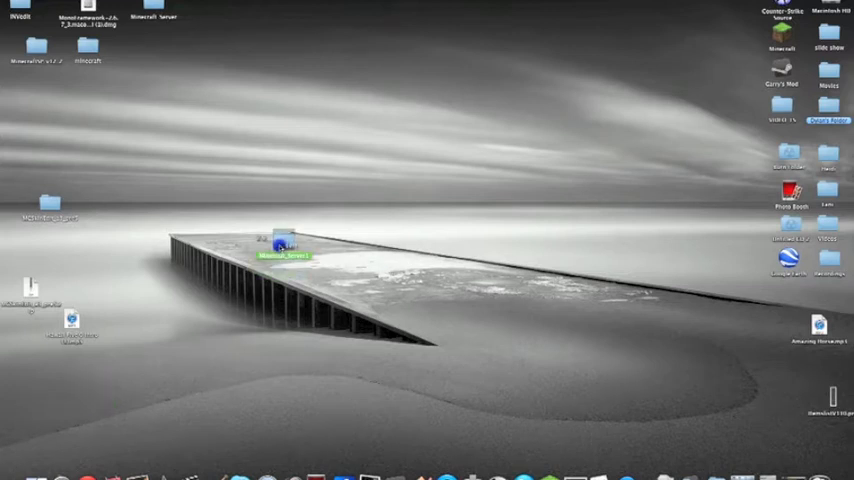
{"action": "double_click", "coordinate": [284, 248]}
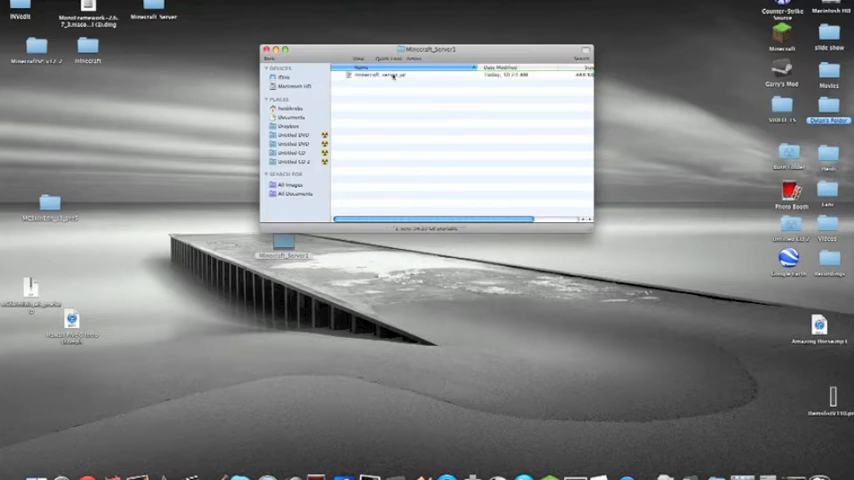
{"action": "left_click", "coordinate": [266, 50]}
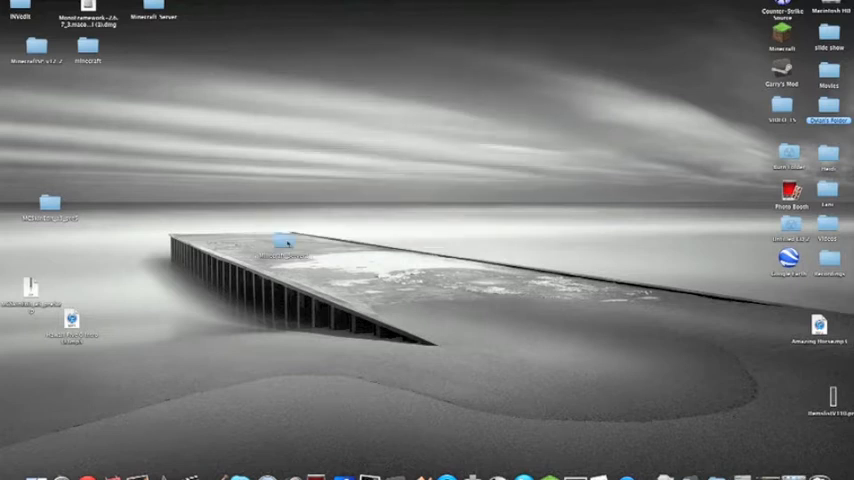
{"action": "double_click", "coordinate": [284, 242]}
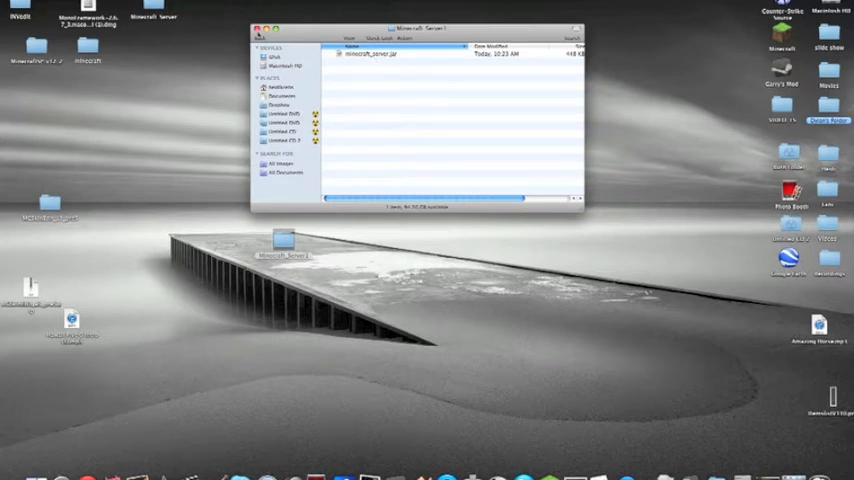
Close Finder and get a Terminal window positioned and focused for the server command
{"action": "left_click", "coordinate": [258, 28]}
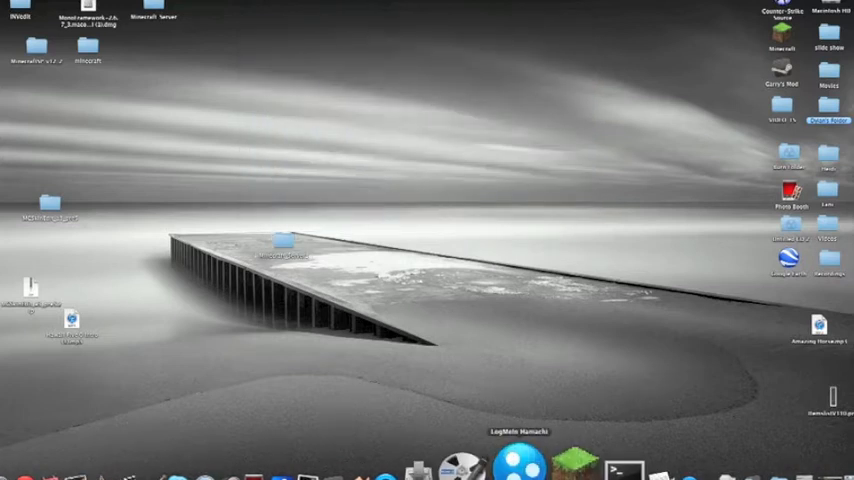
{"action": "left_click", "coordinate": [624, 468]}
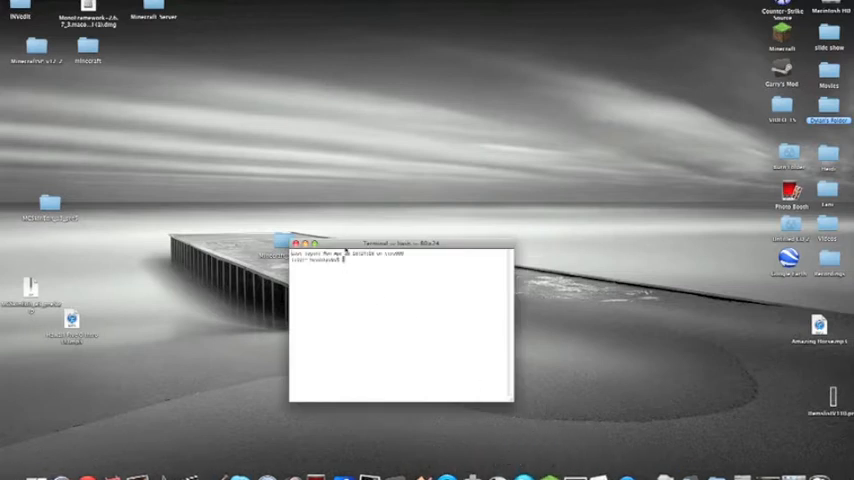
{"action": "left_click_drag", "start_coordinate": [376, 244], "coordinate": [474, 238]}
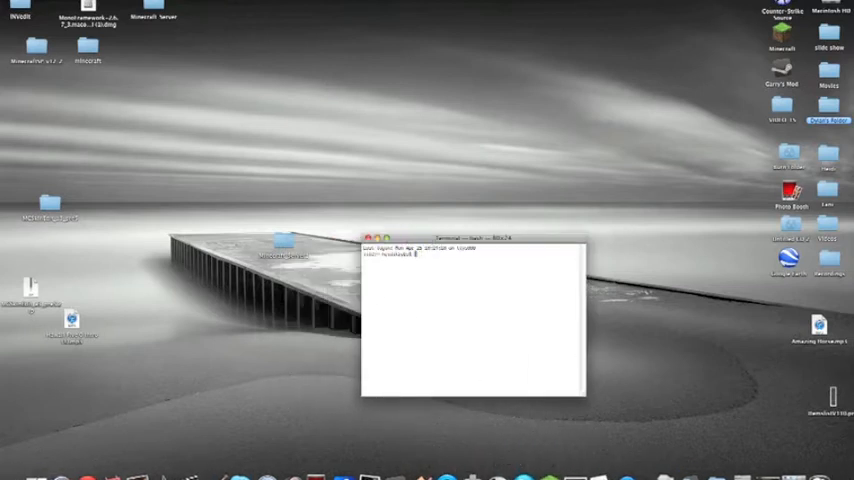
{"action": "left_click", "coordinate": [846, 6]}
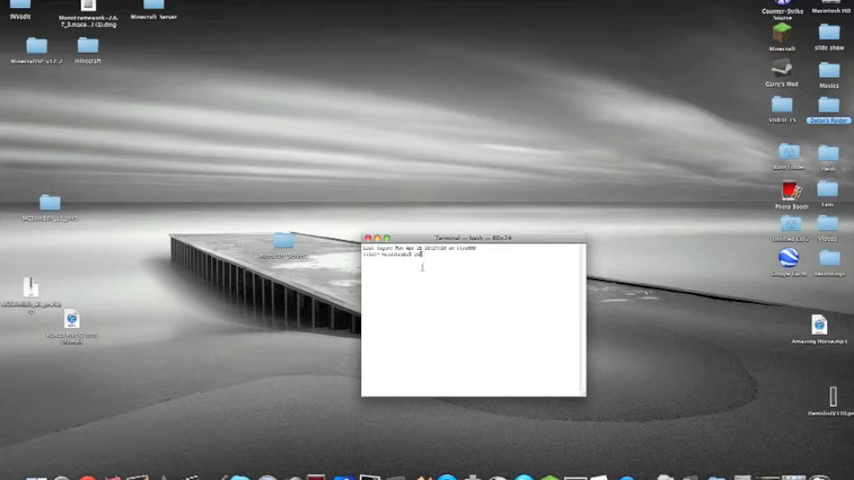
{"action": "left_click", "coordinate": [284, 248]}
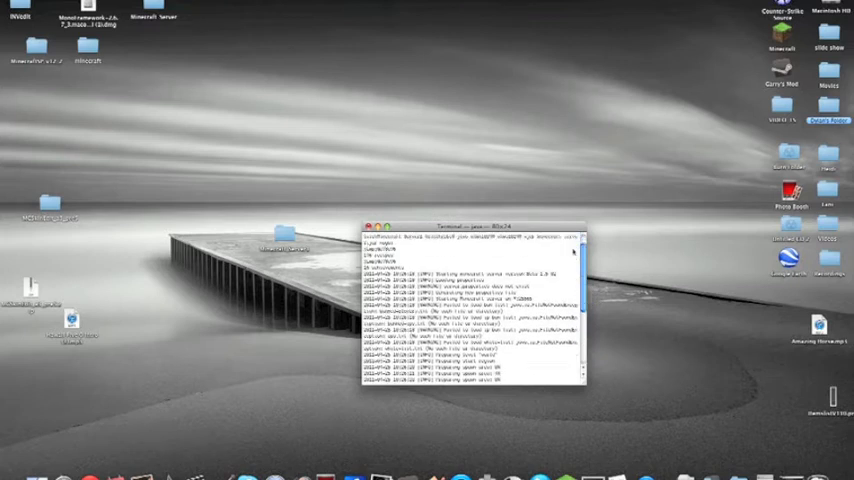
Run java -Xmx1024M -Xms1024M -jar minecraft_server.jar nogui and let the world generate
{"action": "scroll", "scroll_direction": "down", "scroll_amount": 3}
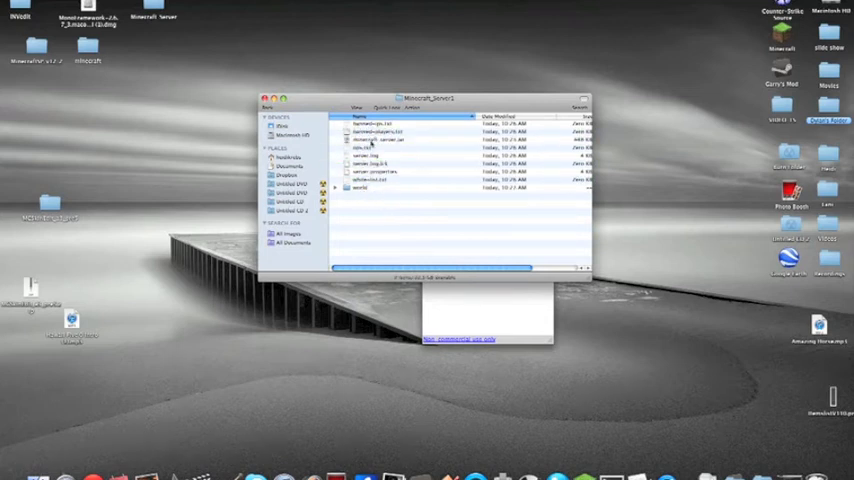
Show the server folder listing the jar, server.properties and world files
{"action": "left_click", "coordinate": [390, 140]}
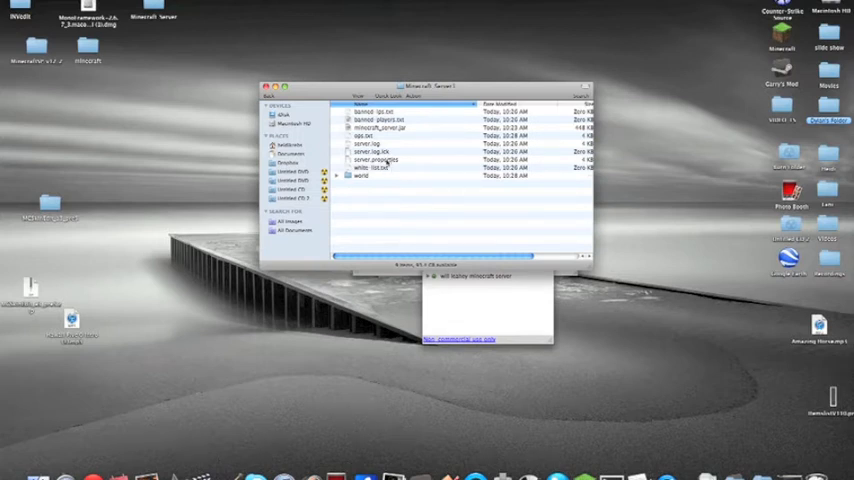
{"action": "right_click", "coordinate": [378, 160]}
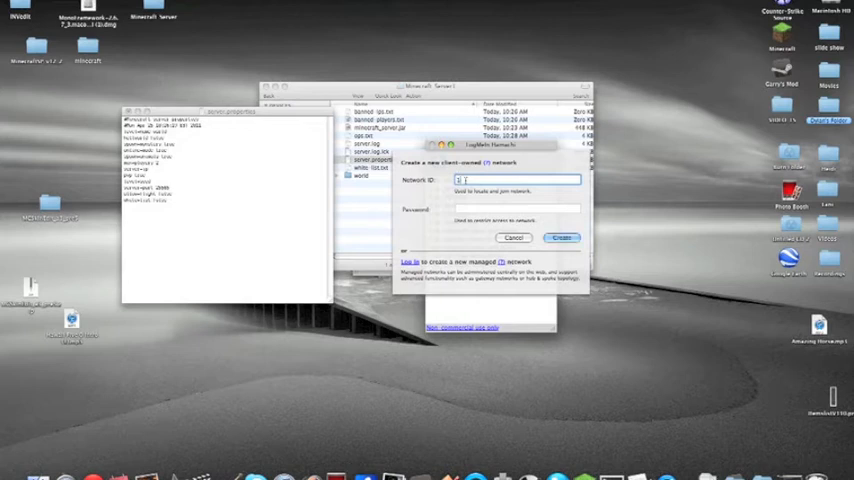
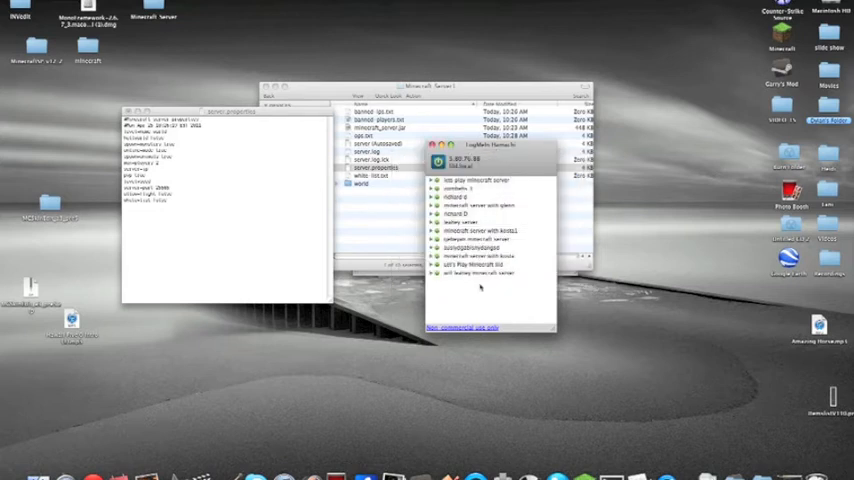
Save the Hamachi IP as server-ip in server.properties and close TextEdit
{"action": "left_click", "coordinate": [478, 248]}
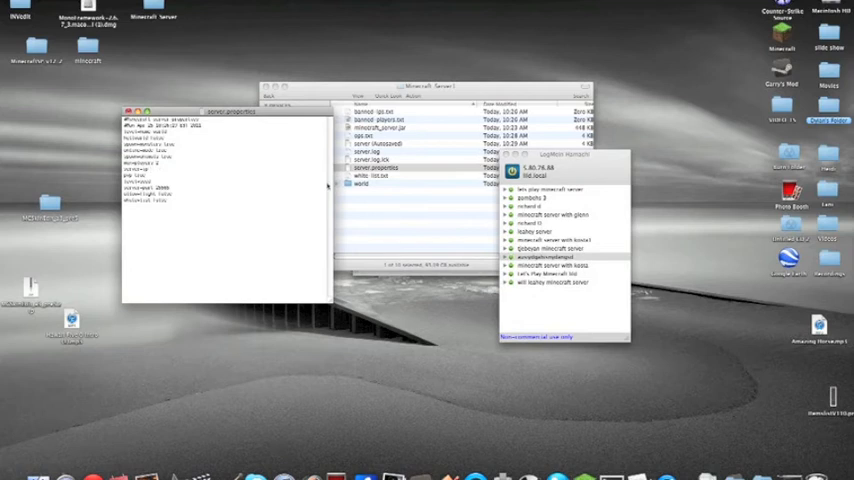
{"action": "left_click", "coordinate": [550, 256]}
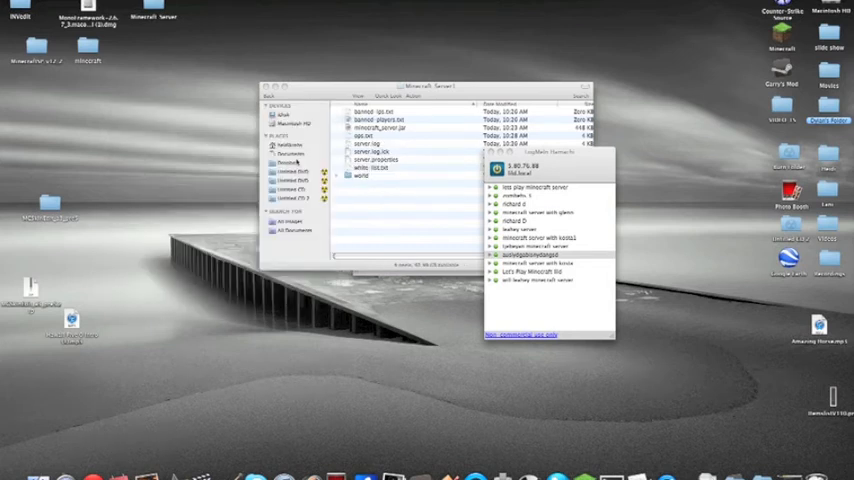
Start the Minecraft server from Terminal and launch the game client
{"action": "left_click", "coordinate": [544, 256]}
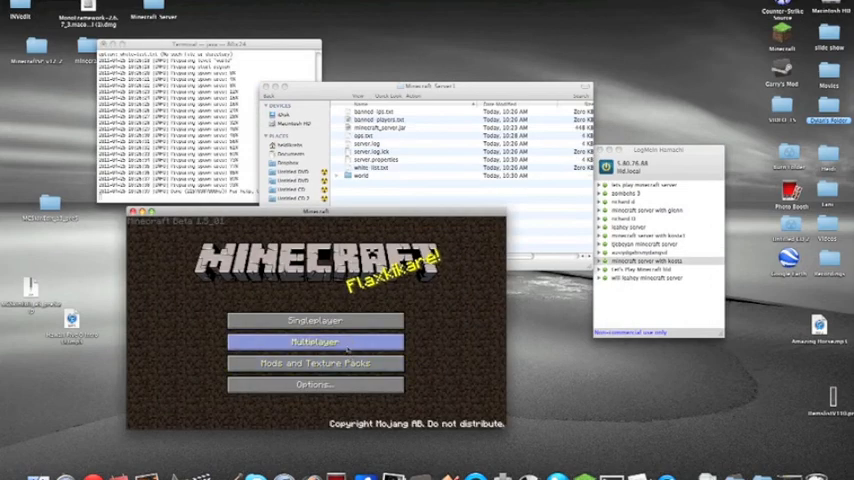
Connect to the multiplayer server at the Hamachi IP on port 25565
{"action": "left_click", "coordinate": [314, 342]}
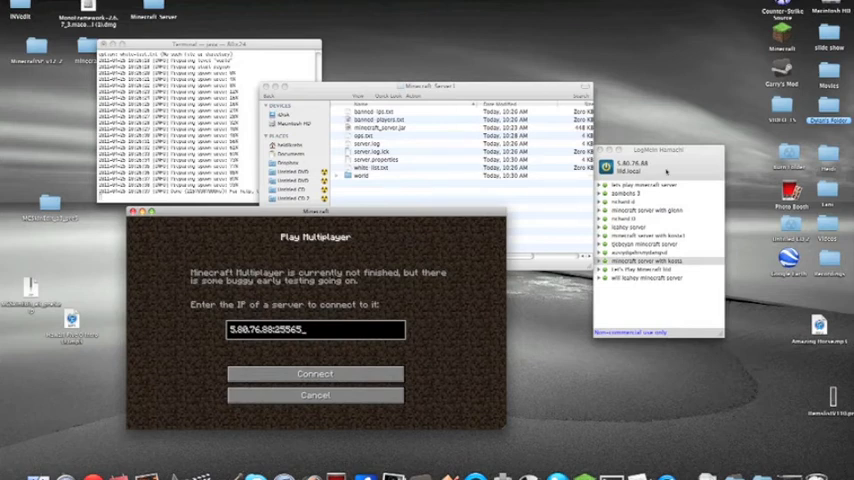
{"action": "left_click", "coordinate": [316, 372]}
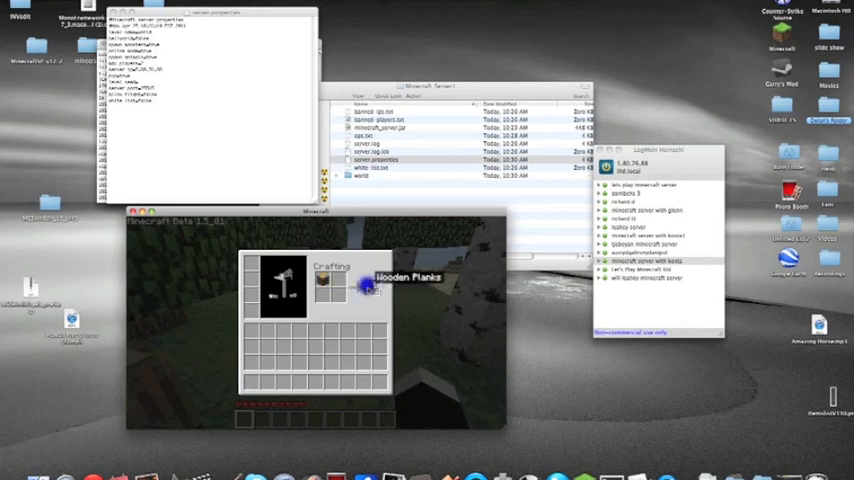
Leave the crafting screen, disconnect from the server and quit Minecraft
{"action": "key", "text": "escape"}
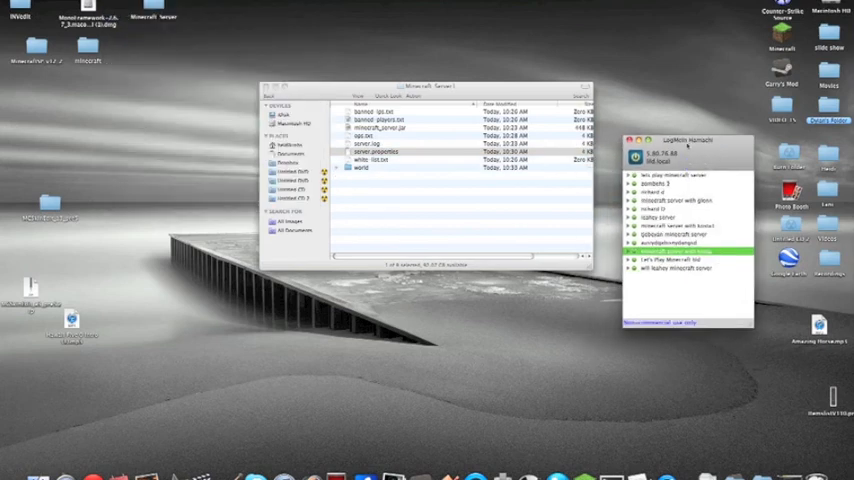
Run java -jar minecraft_server.jar in a new Terminal window from the server folder, then dismiss it
{"action": "left_click", "coordinate": [628, 140]}
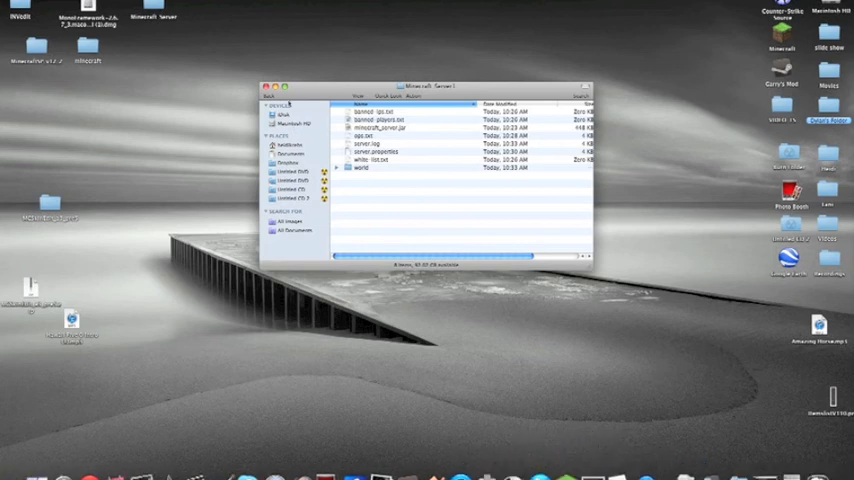
{"action": "left_click", "coordinate": [264, 86]}
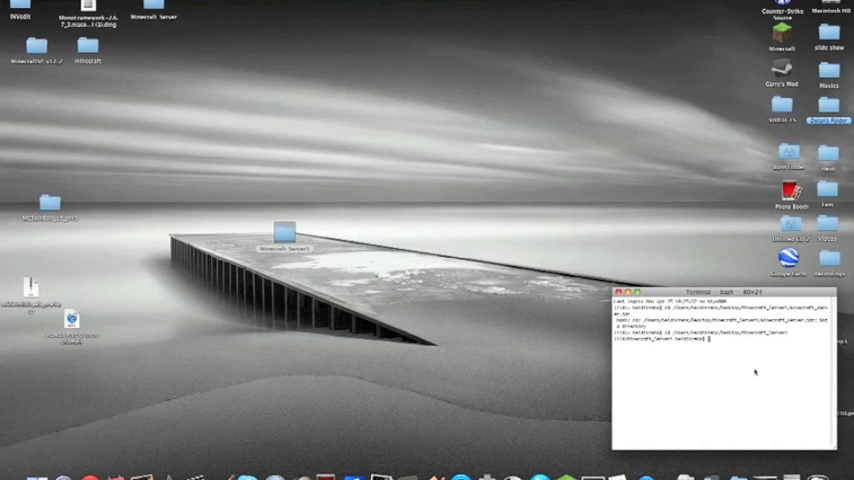
{"action": "key", "text": "Return"}
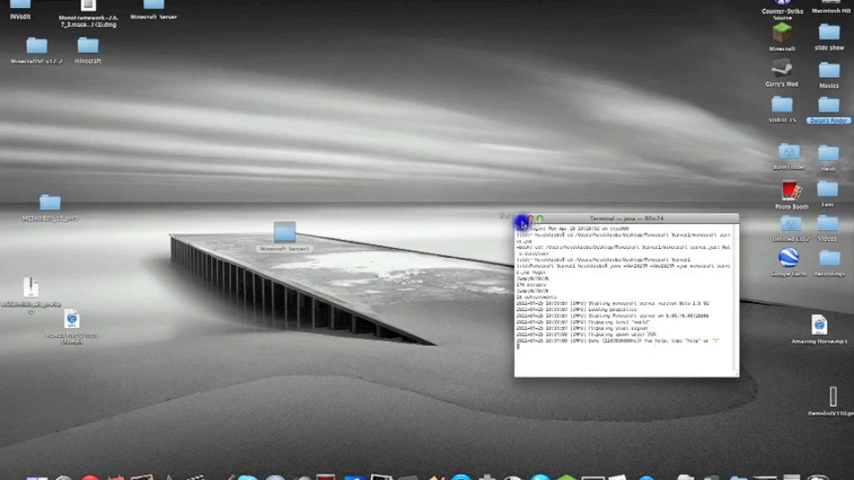
{"action": "left_click", "coordinate": [520, 218]}
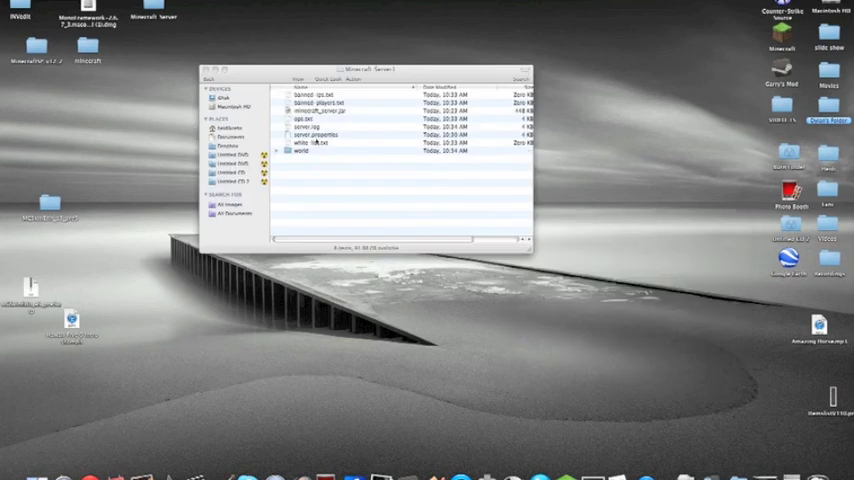
Put away the Minecraft Server folder window and bring up a Dock app's quit menu
{"action": "double_click", "coordinate": [314, 136]}
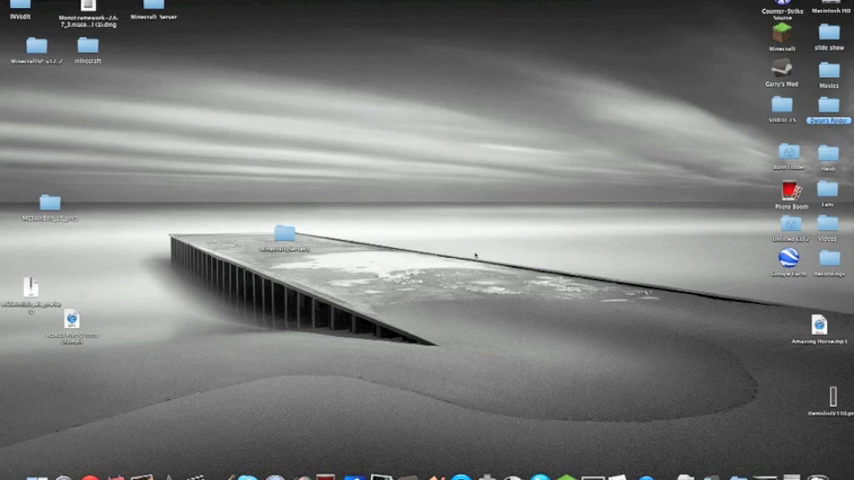
{"action": "right_click", "coordinate": [300, 468]}
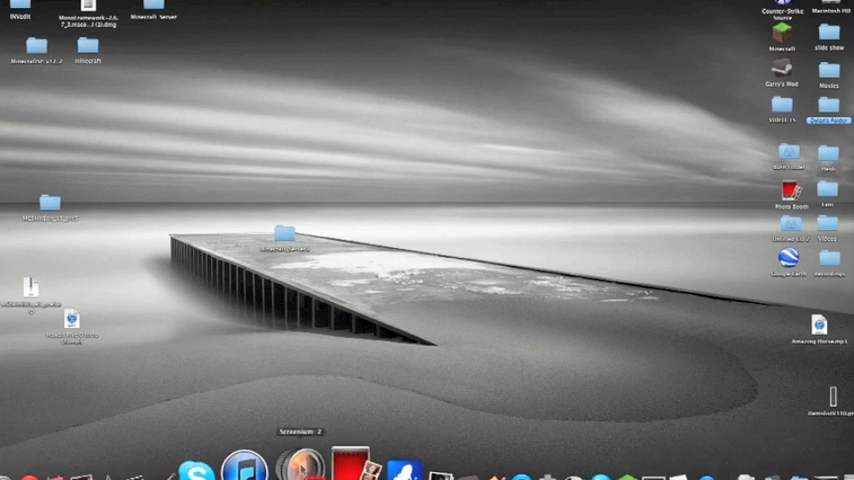
{"action": "right_click", "coordinate": [310, 468]}
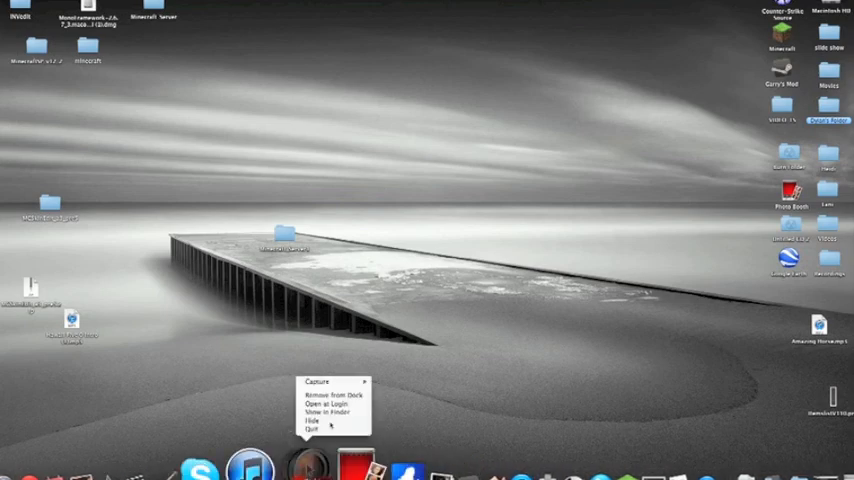